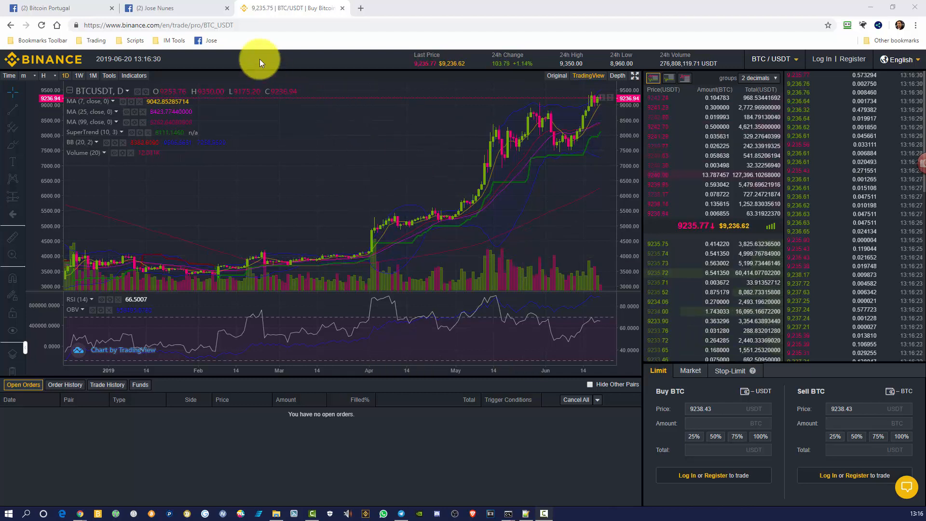
- Glance at the personal profile timeline, then switch to the Bitcoin Portugal group page
left_click(157, 7)
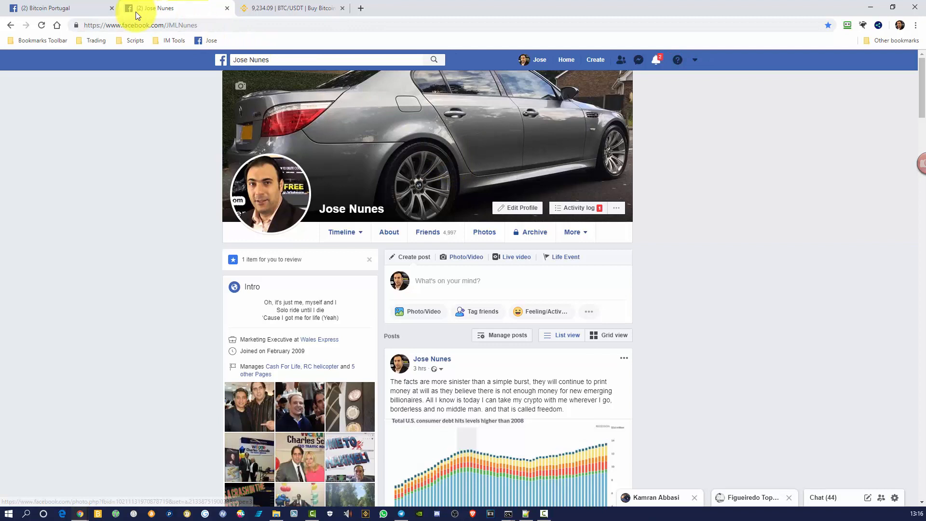
left_click(56, 8)
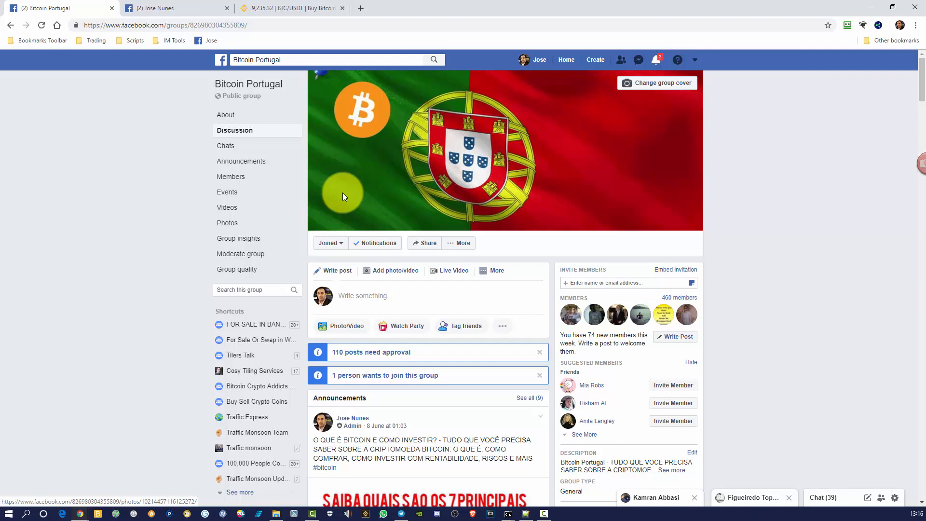
- Scroll down and open the '110 posts need approval' pending queue
scroll("down", 3)
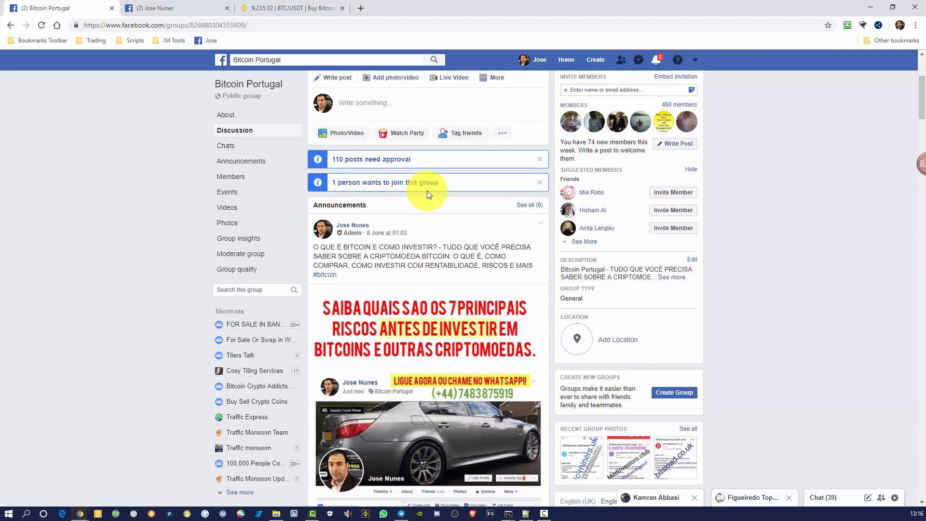
mouse_move(365, 166)
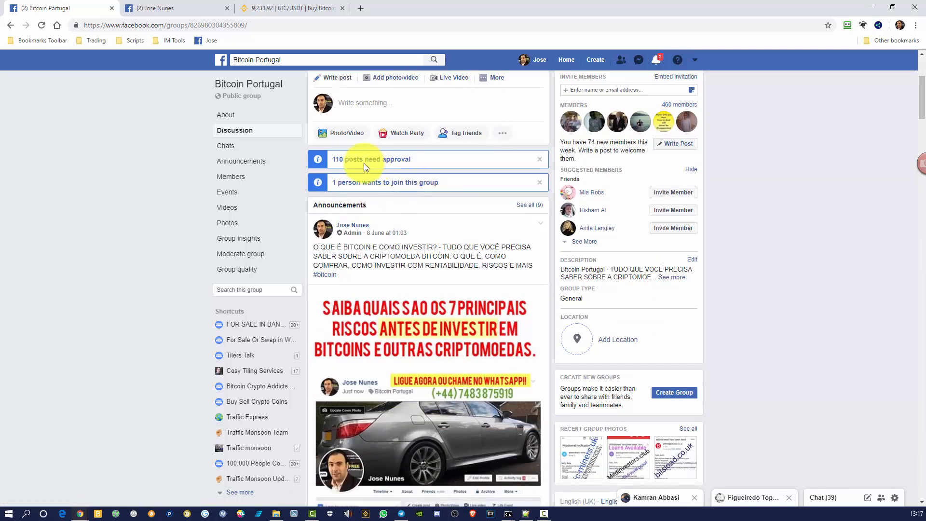
left_click(369, 159)
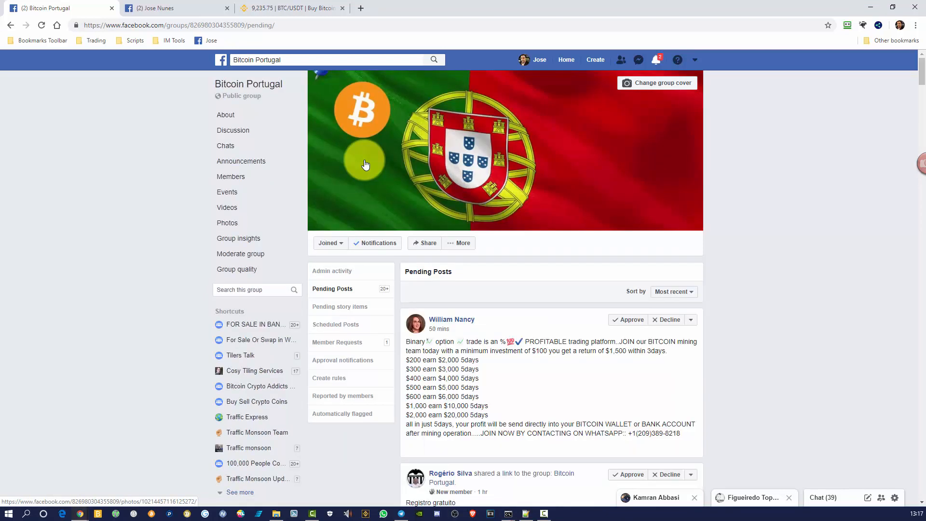
mouse_move(420, 166)
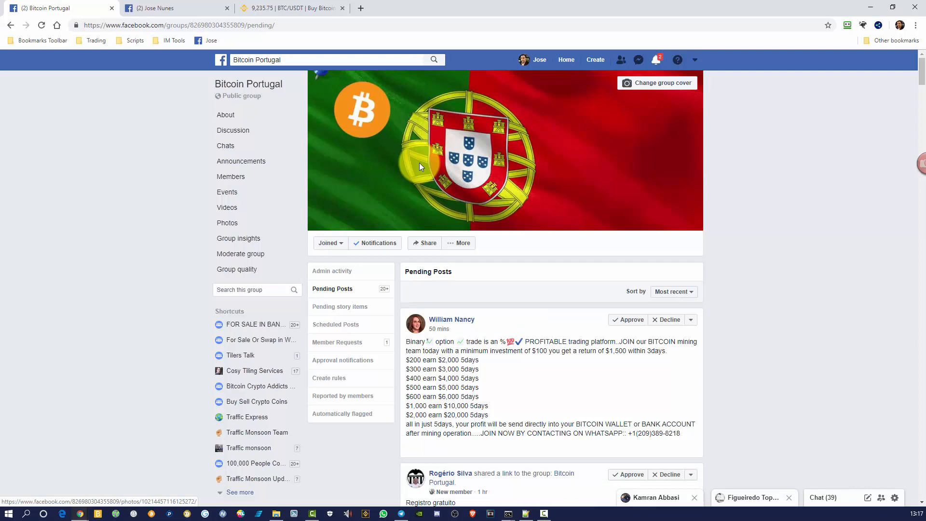
scroll("down", 3)
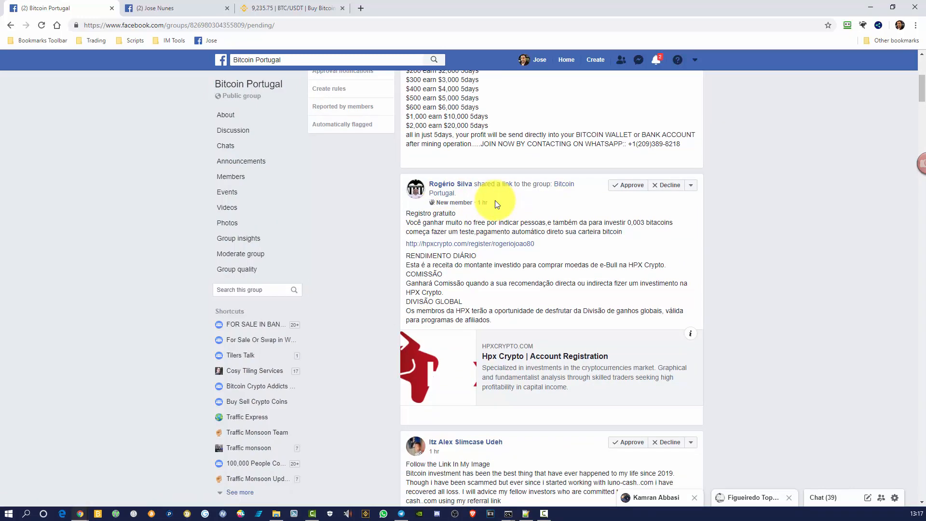
scroll("down", 3)
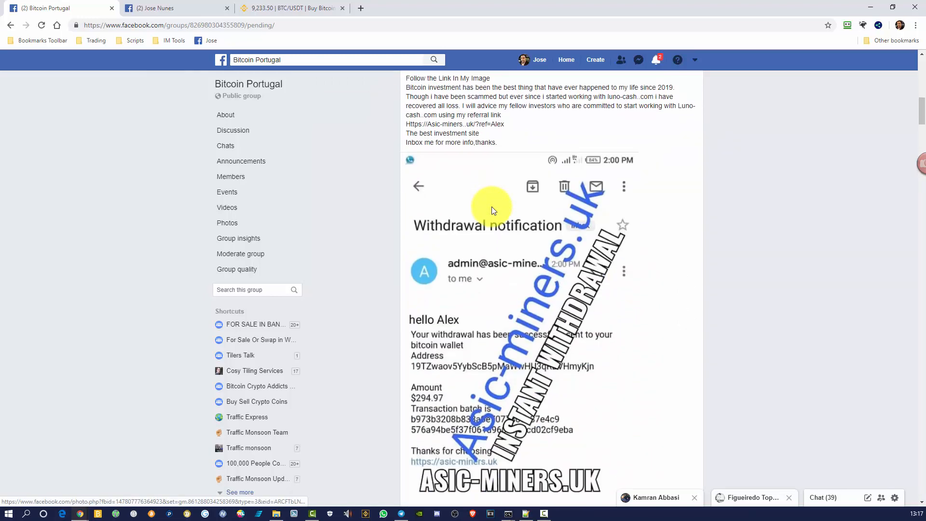
scroll("down", 3)
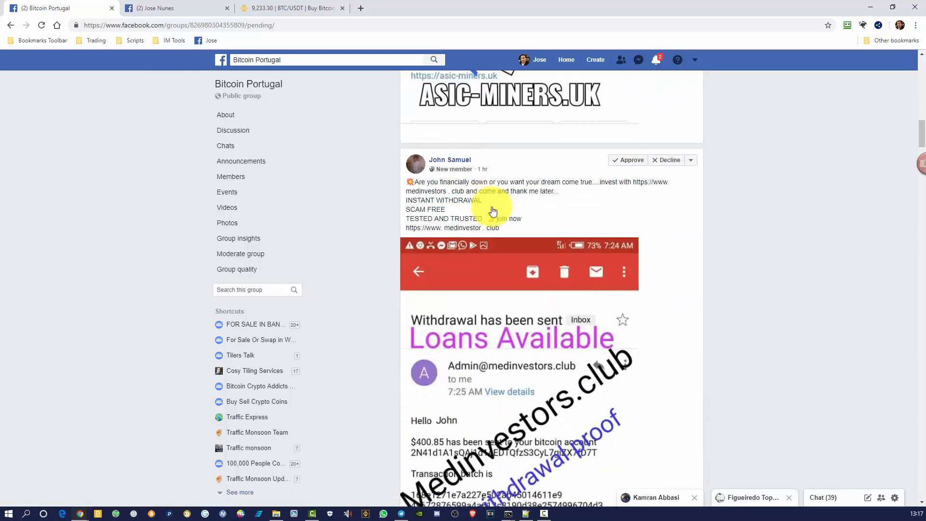
scroll("down", 3)
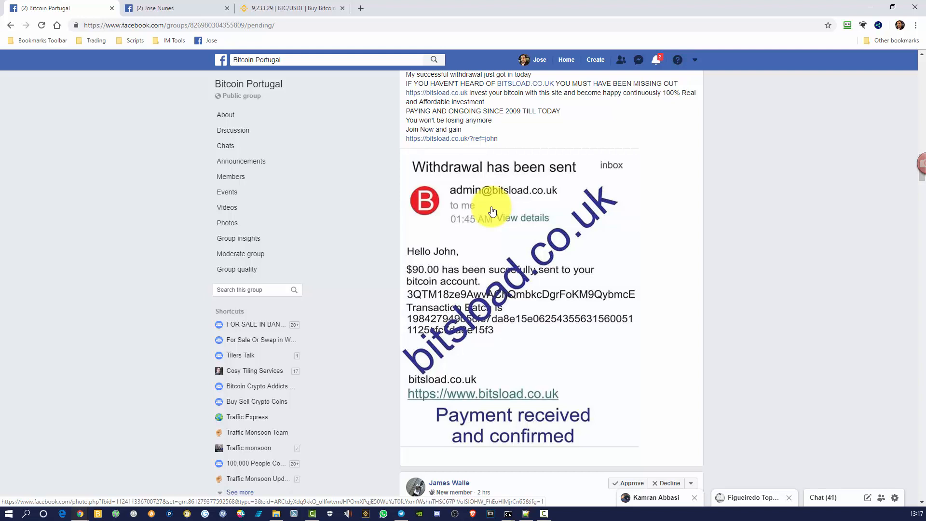
scroll("down", 3)
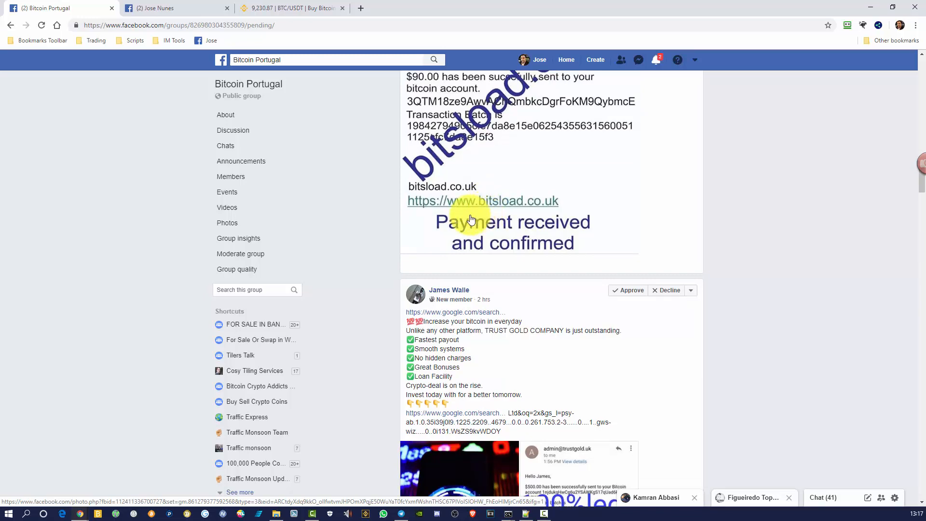
scroll("down", 3)
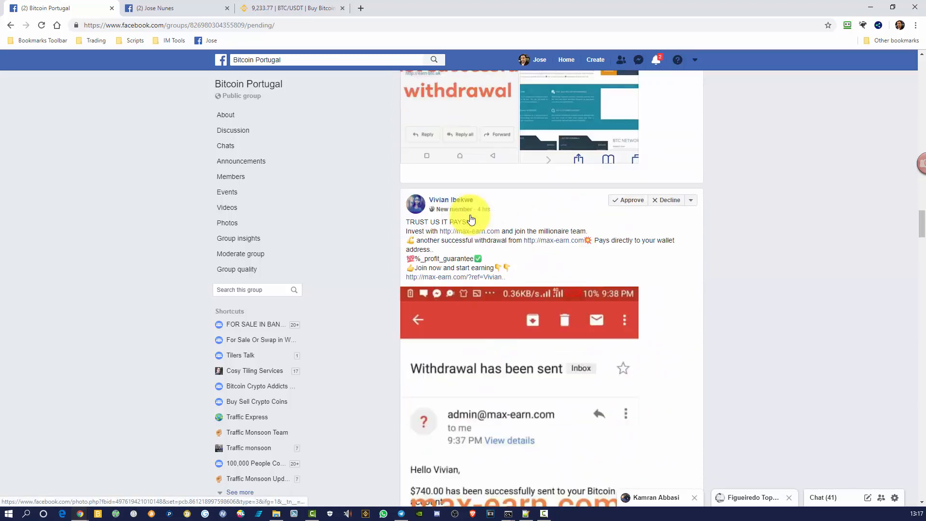
scroll("down", 3)
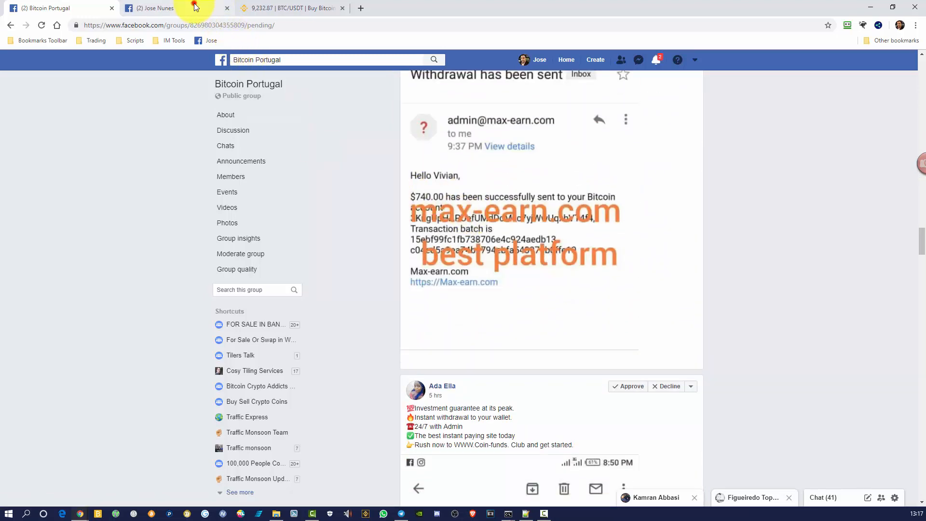
left_click(156, 8)
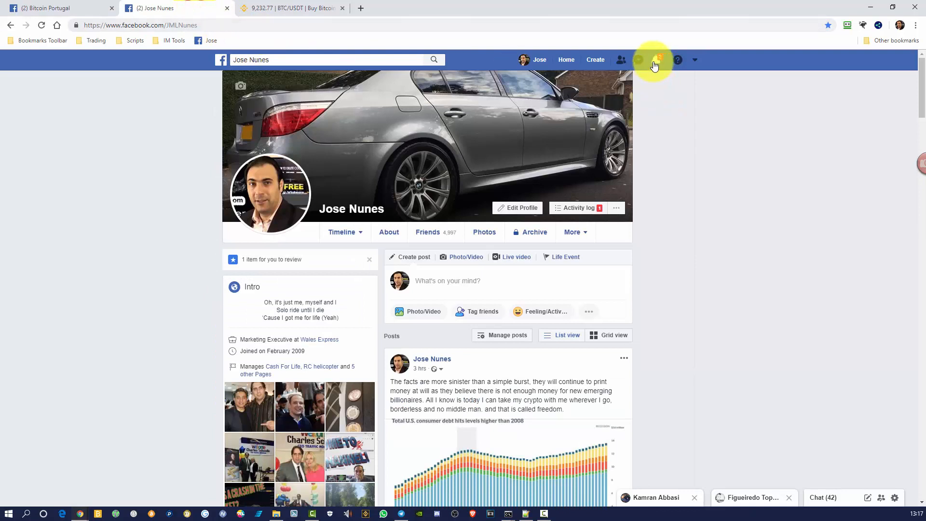
left_click(656, 59)
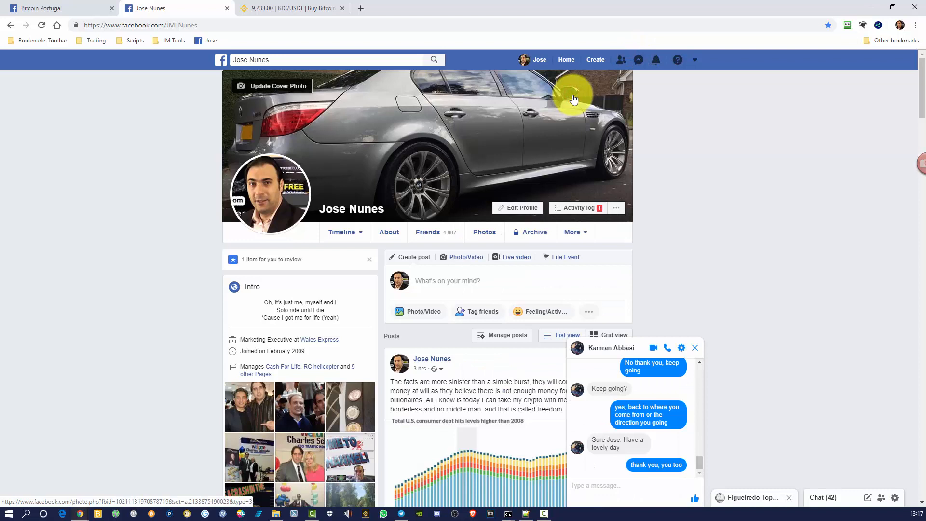
left_click(681, 347)
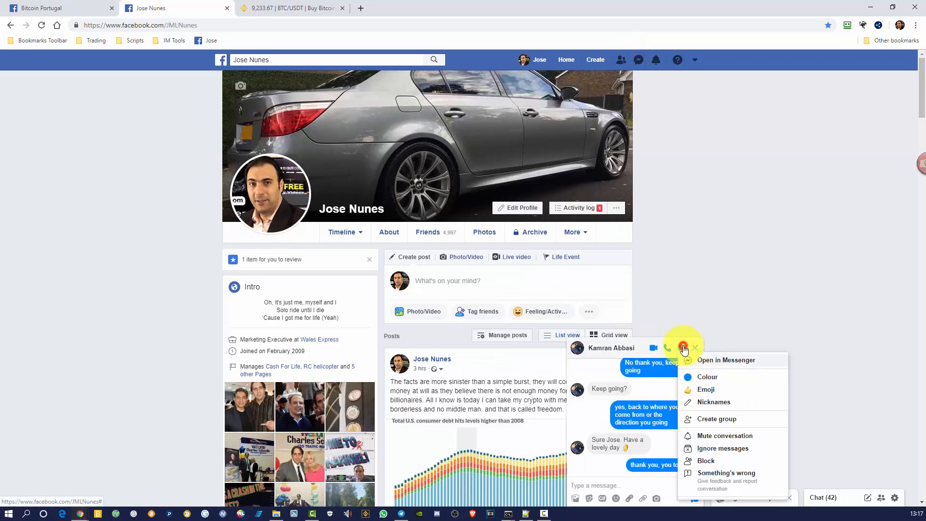
left_click(725, 359)
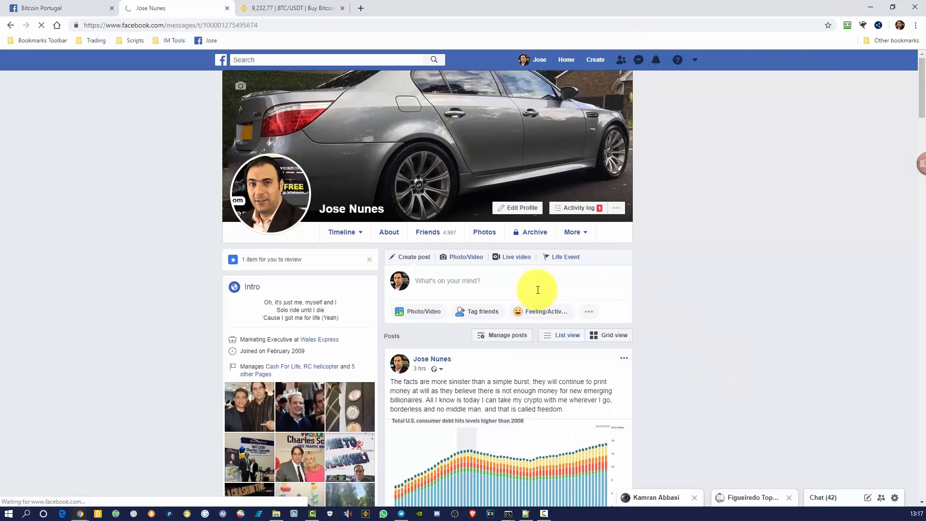
left_click(654, 497)
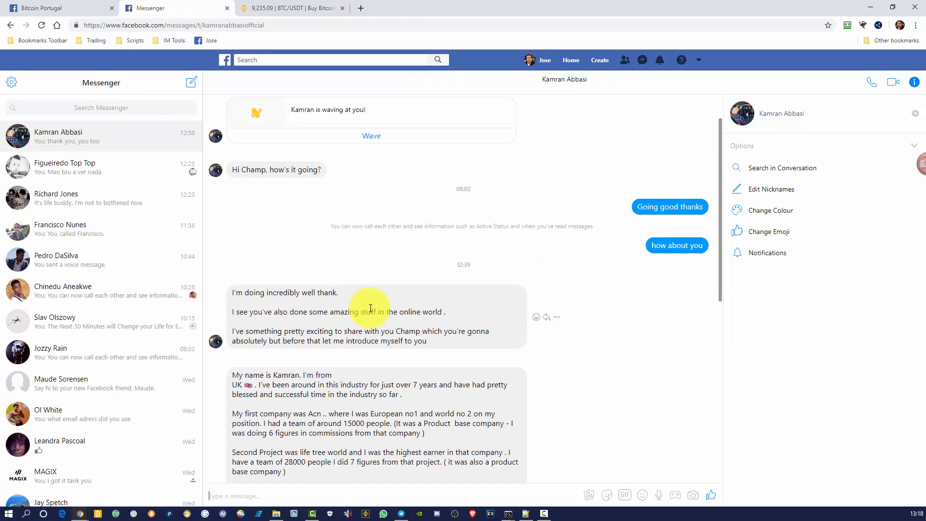
scroll("up", 3)
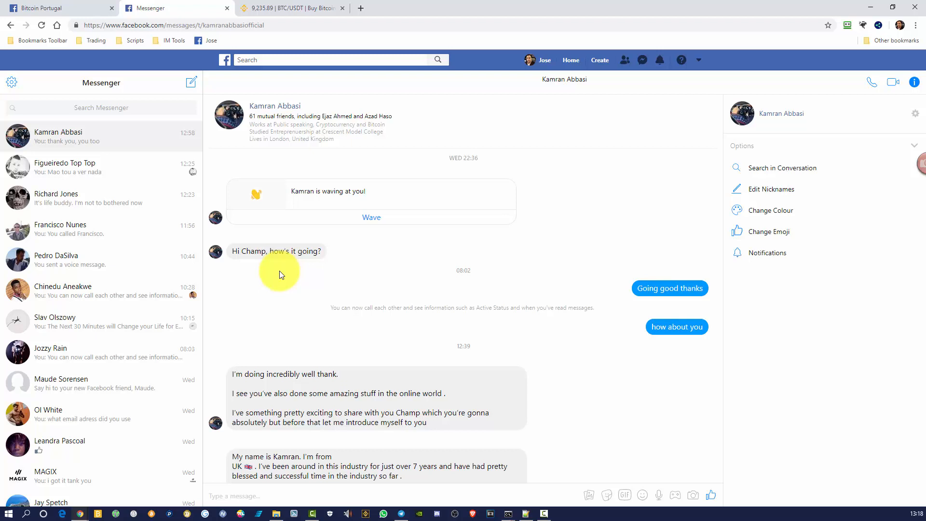
scroll("down", 3)
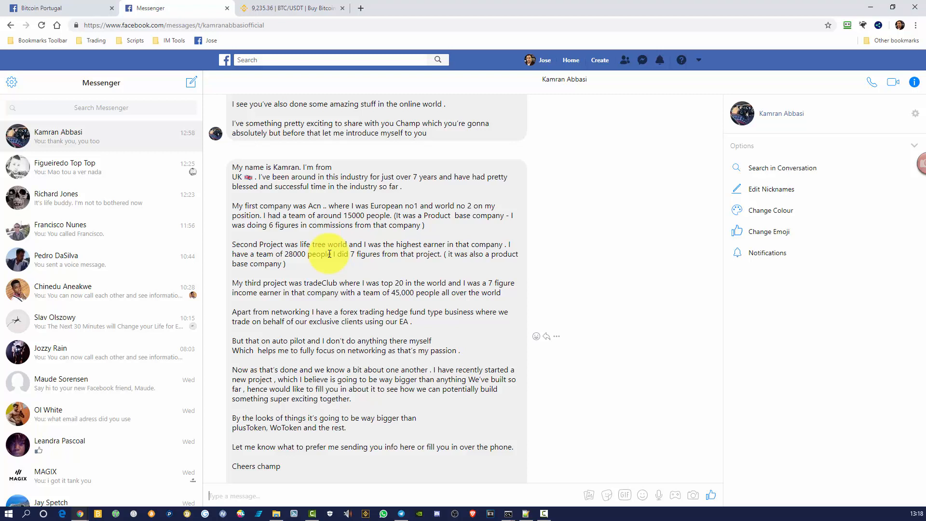
mouse_move(363, 278)
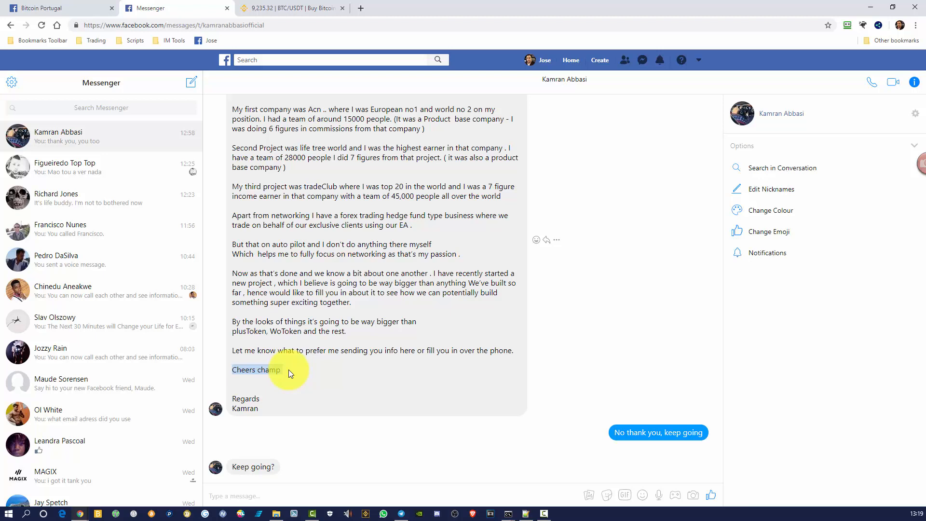
mouse_move(509, 447)
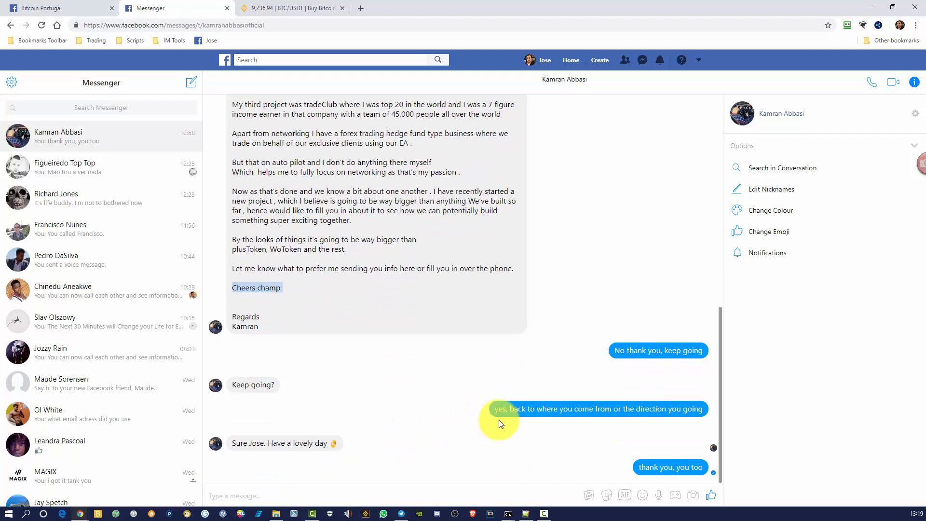
mouse_move(538, 421)
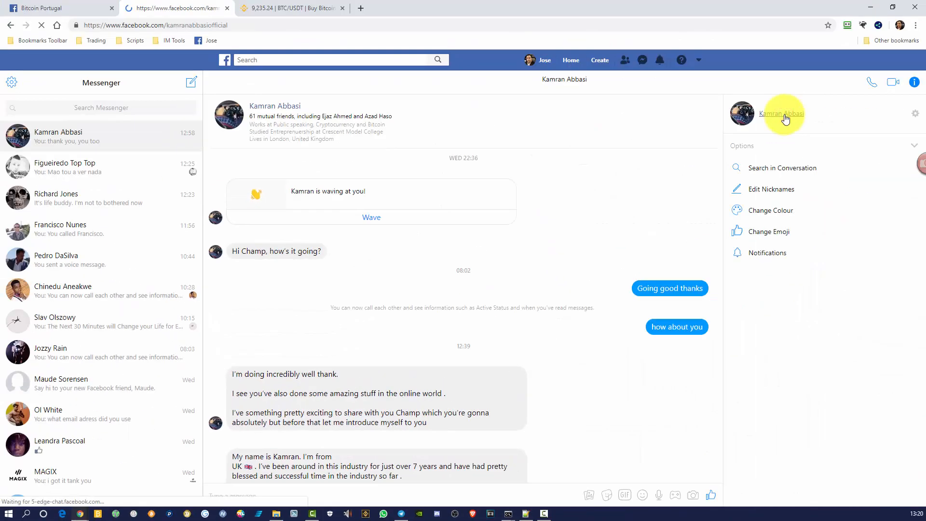
left_click(782, 114)
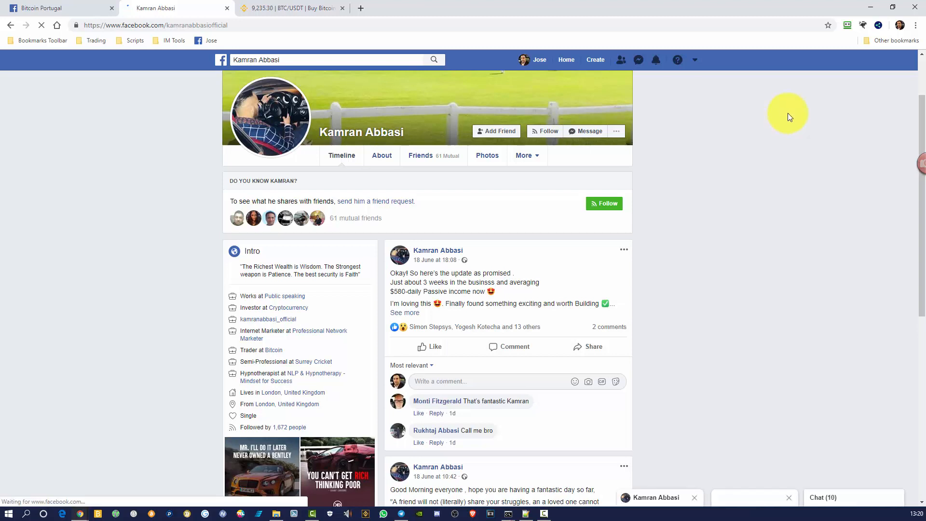
left_click(381, 155)
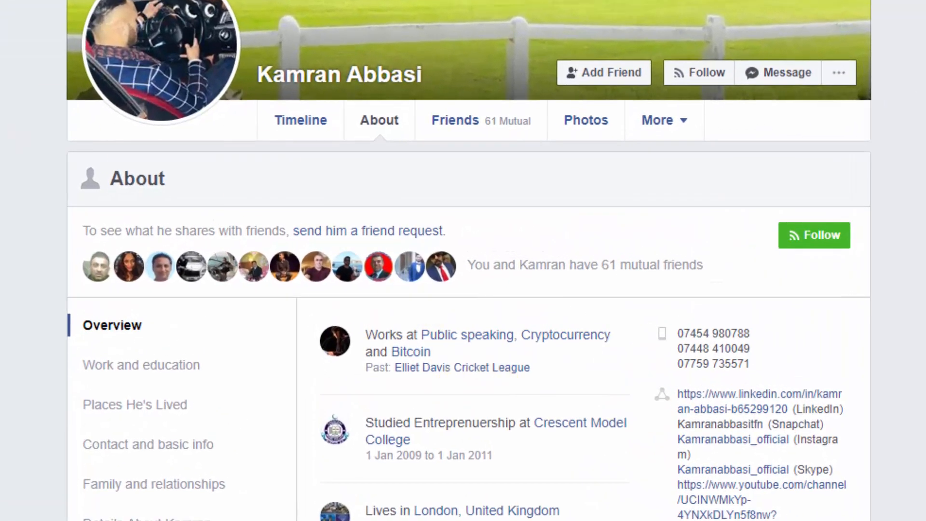
left_click(300, 120)
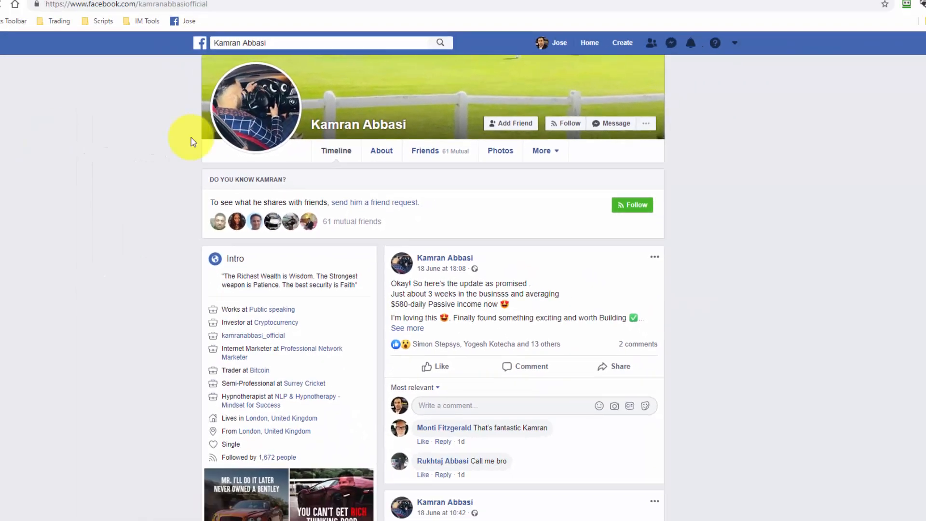
left_click(611, 123)
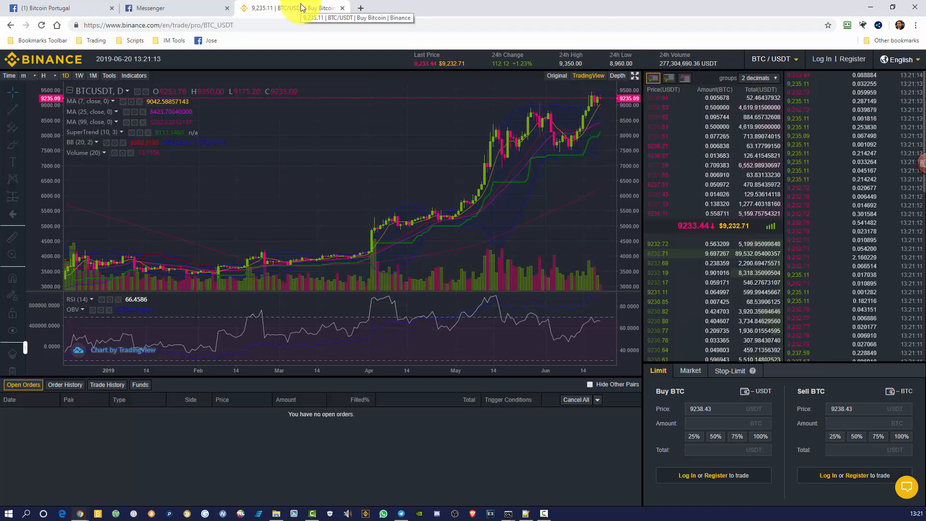
mouse_move(454, 47)
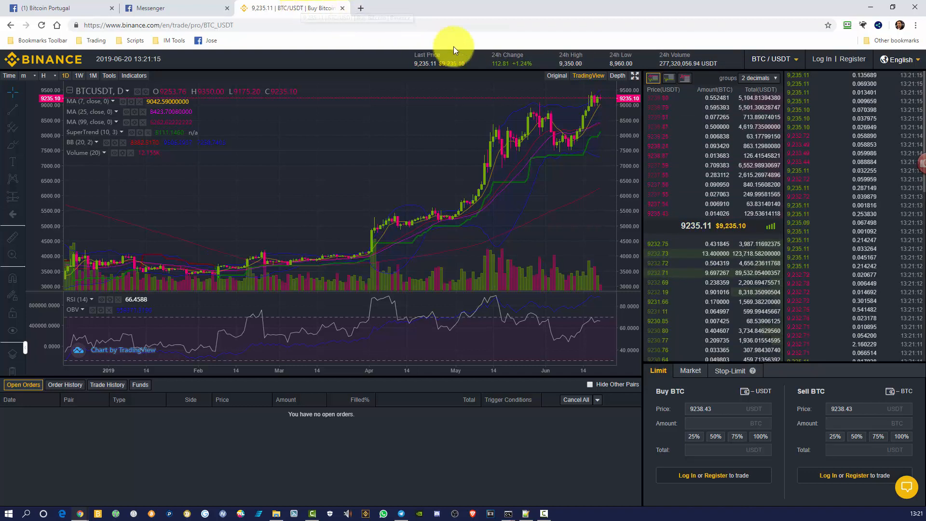